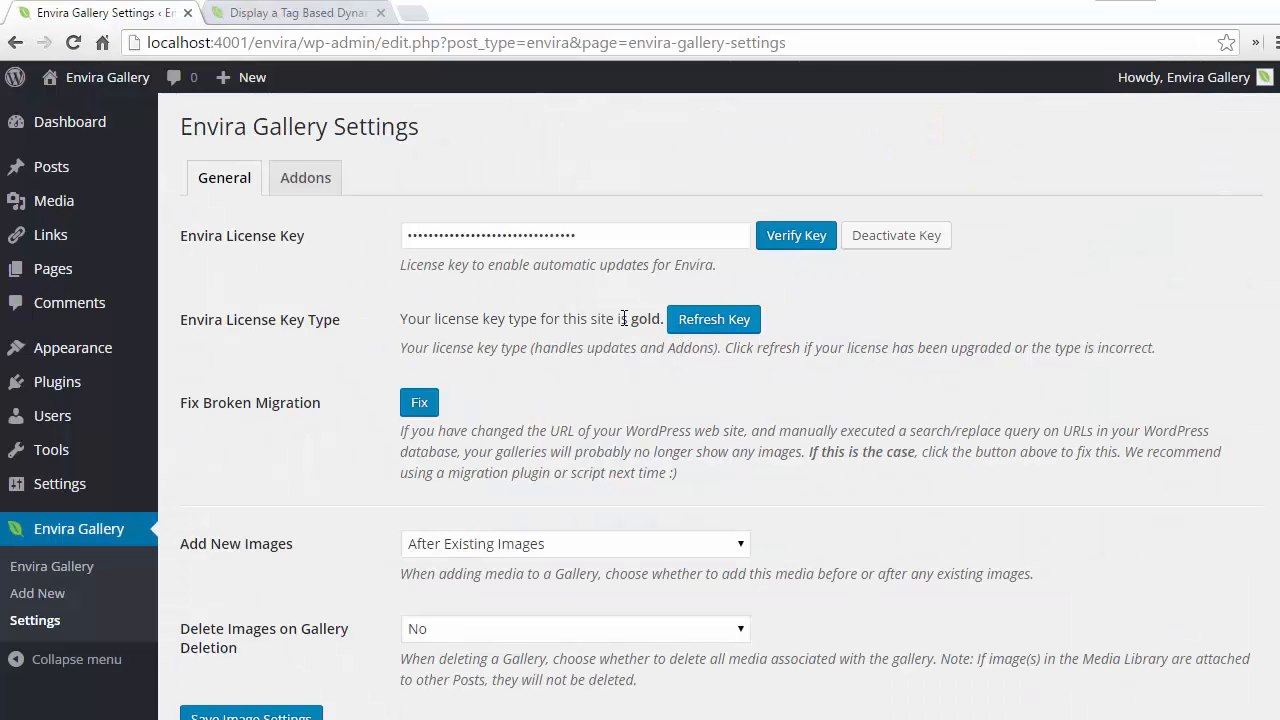
pyautogui.moveTo(594, 345)
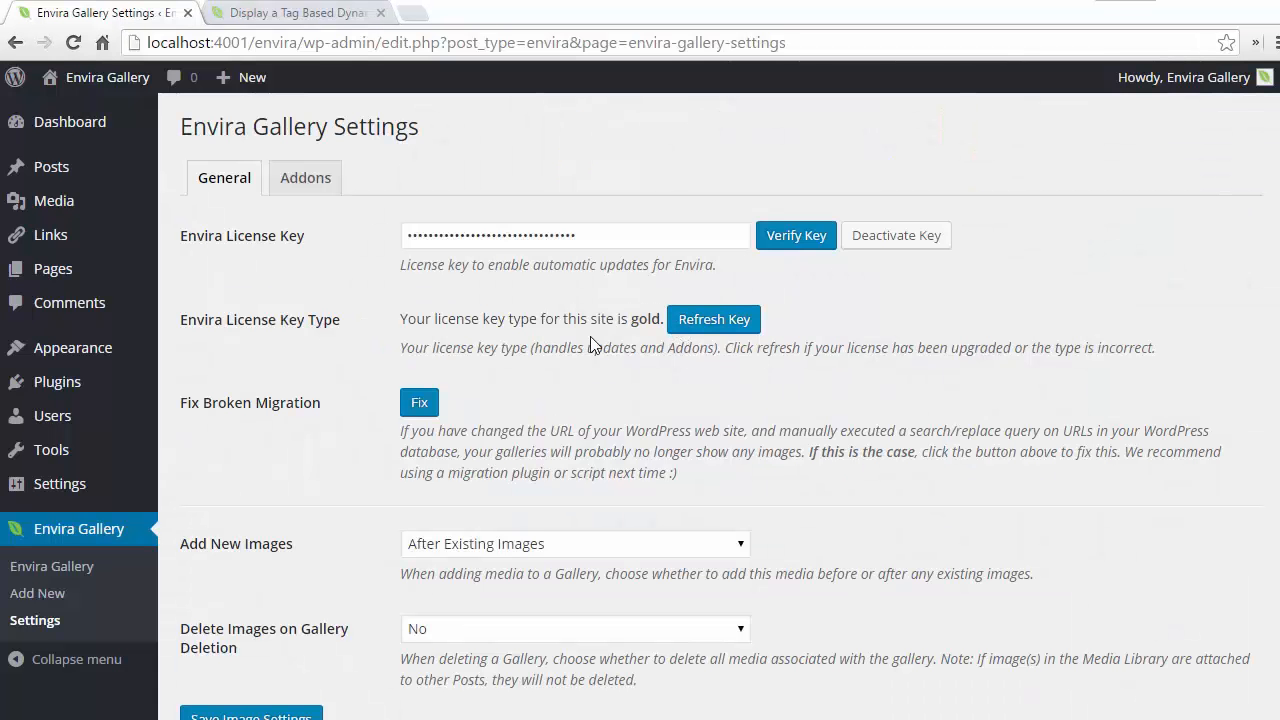
# Step: Show the Envira Addons tab listing each addon's install status
pyautogui.click(305, 177)
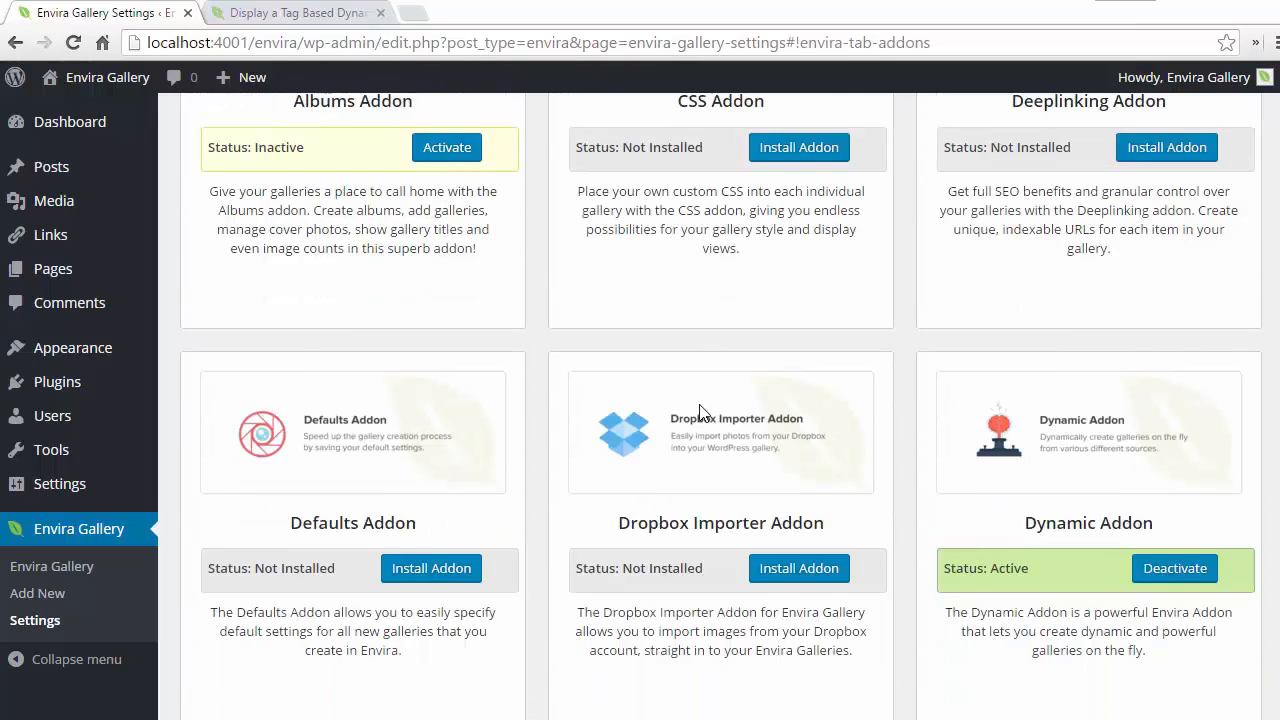
# Step: Install and activate the Tags Addon, then go to the Envira galleries list
pyautogui.scroll(-3)
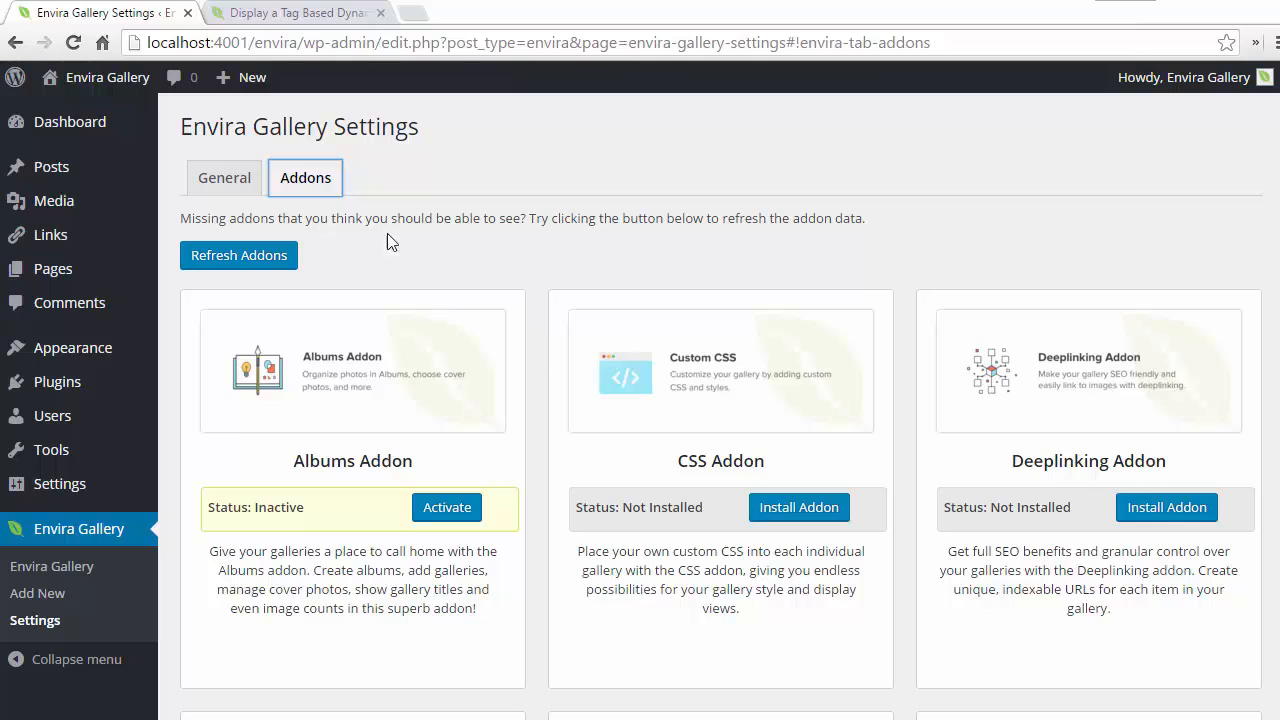
pyautogui.scroll(-3)
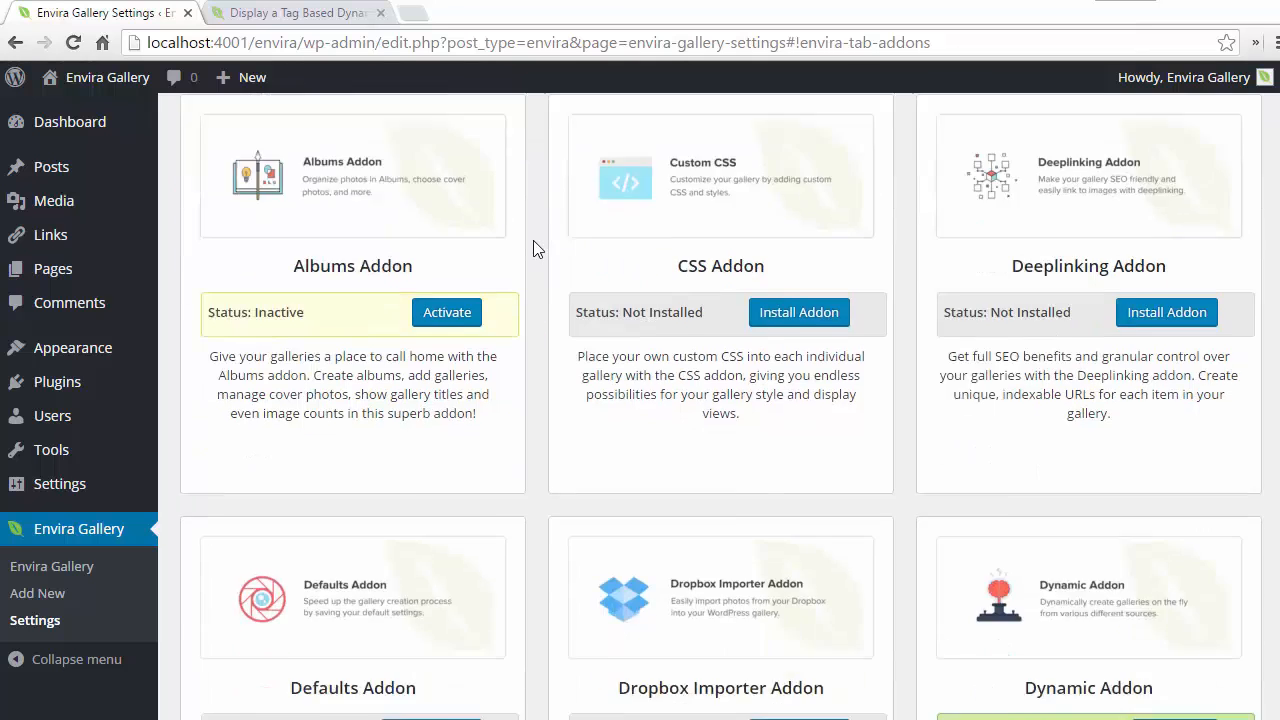
pyautogui.scroll(-3)
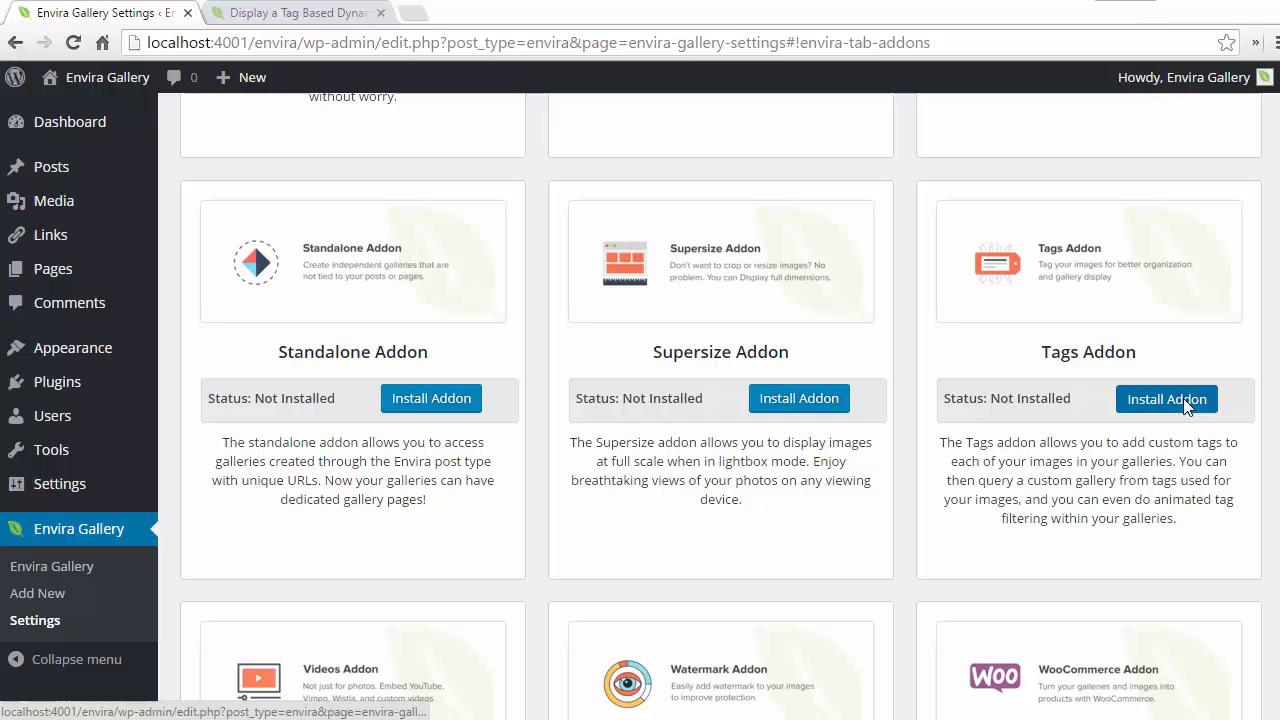
pyautogui.click(1166, 399)
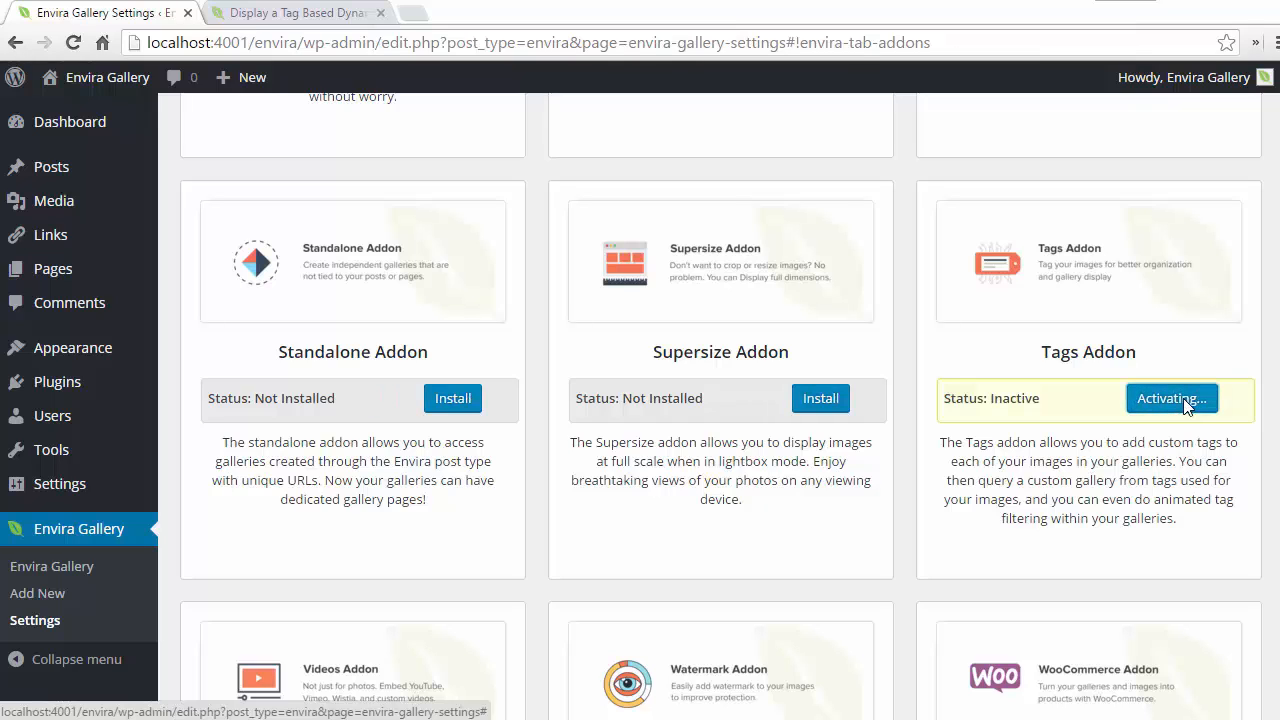
pyautogui.click(1171, 398)
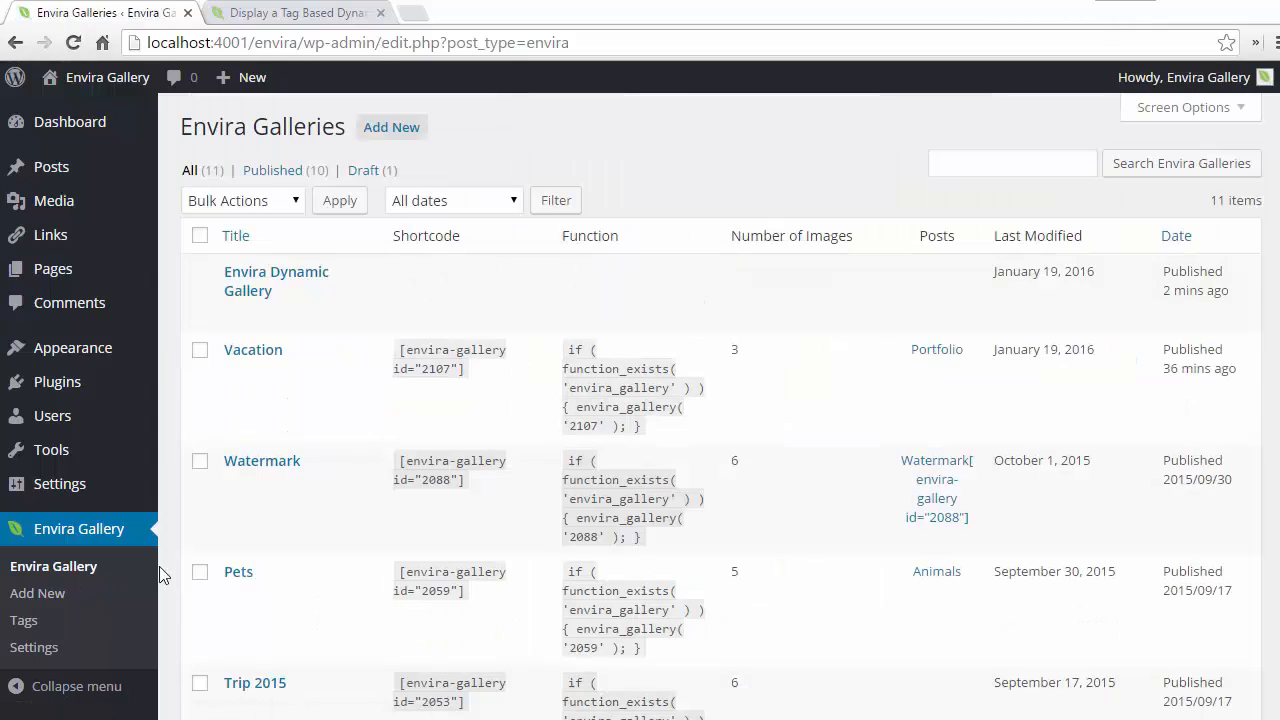
# Step: Edit the Vacation gallery and open the Night Sky image's details
pyautogui.click(235, 373)
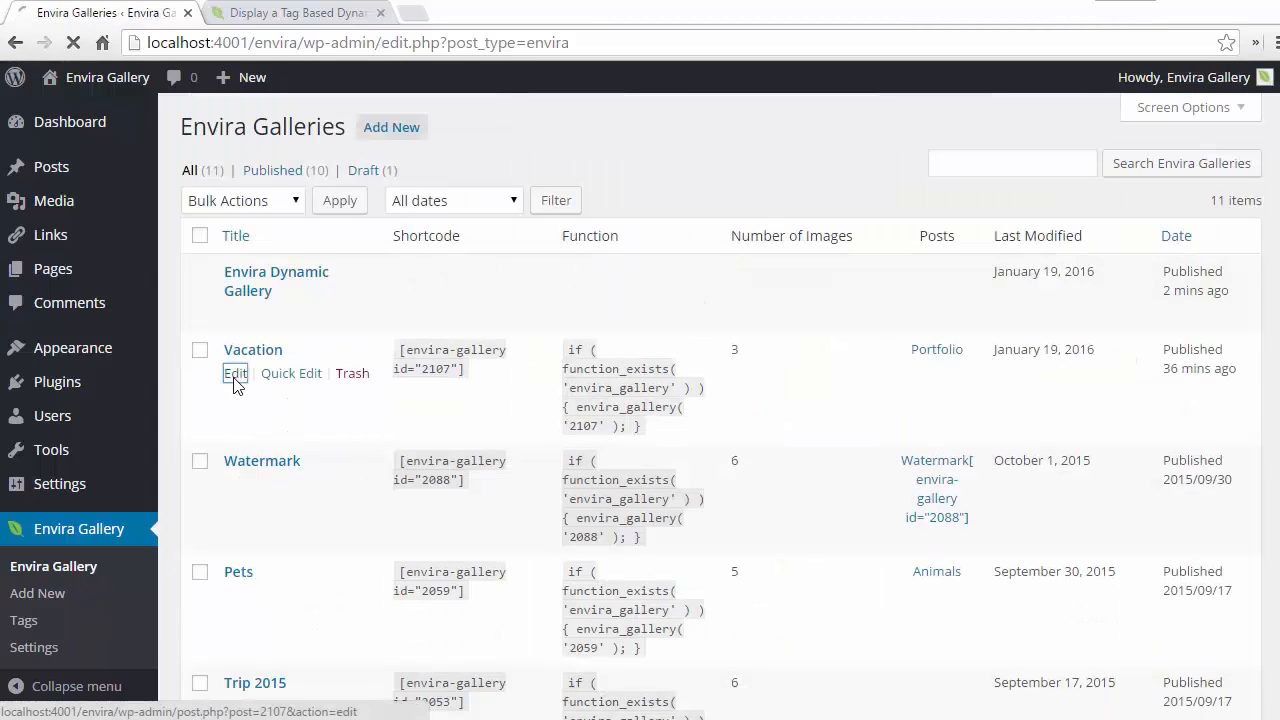
pyautogui.click(235, 373)
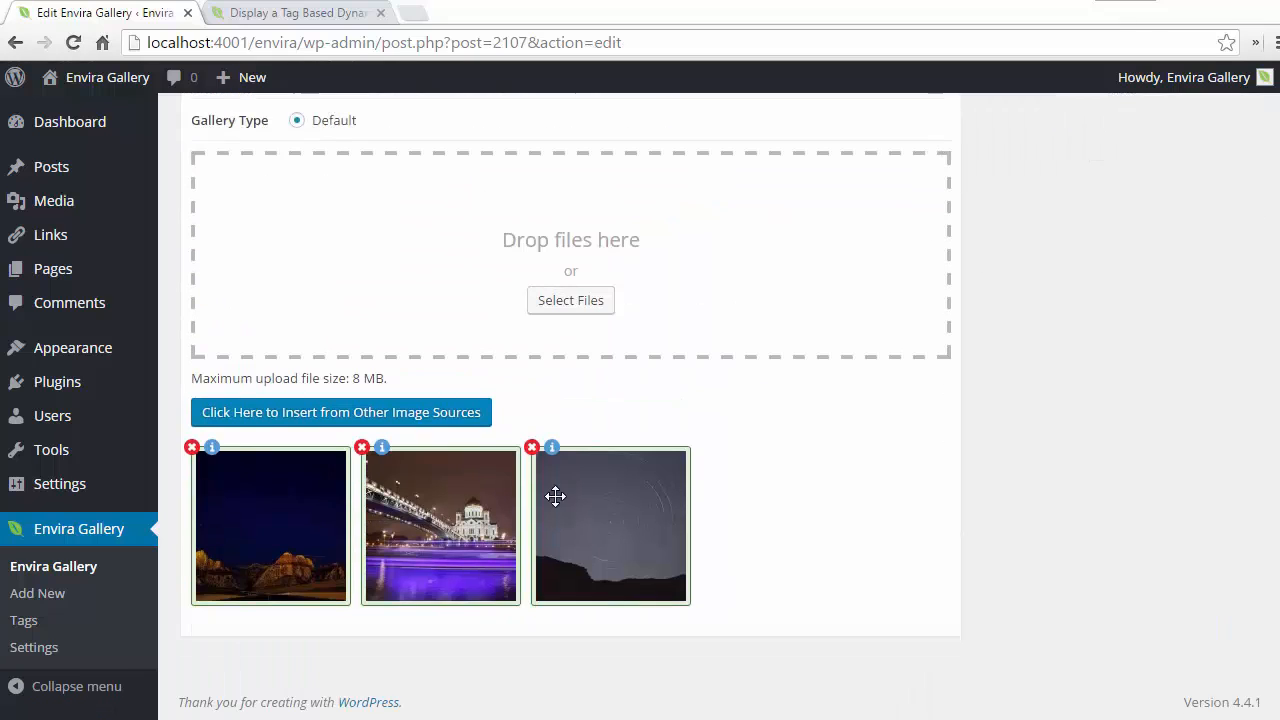
pyautogui.click(552, 445)
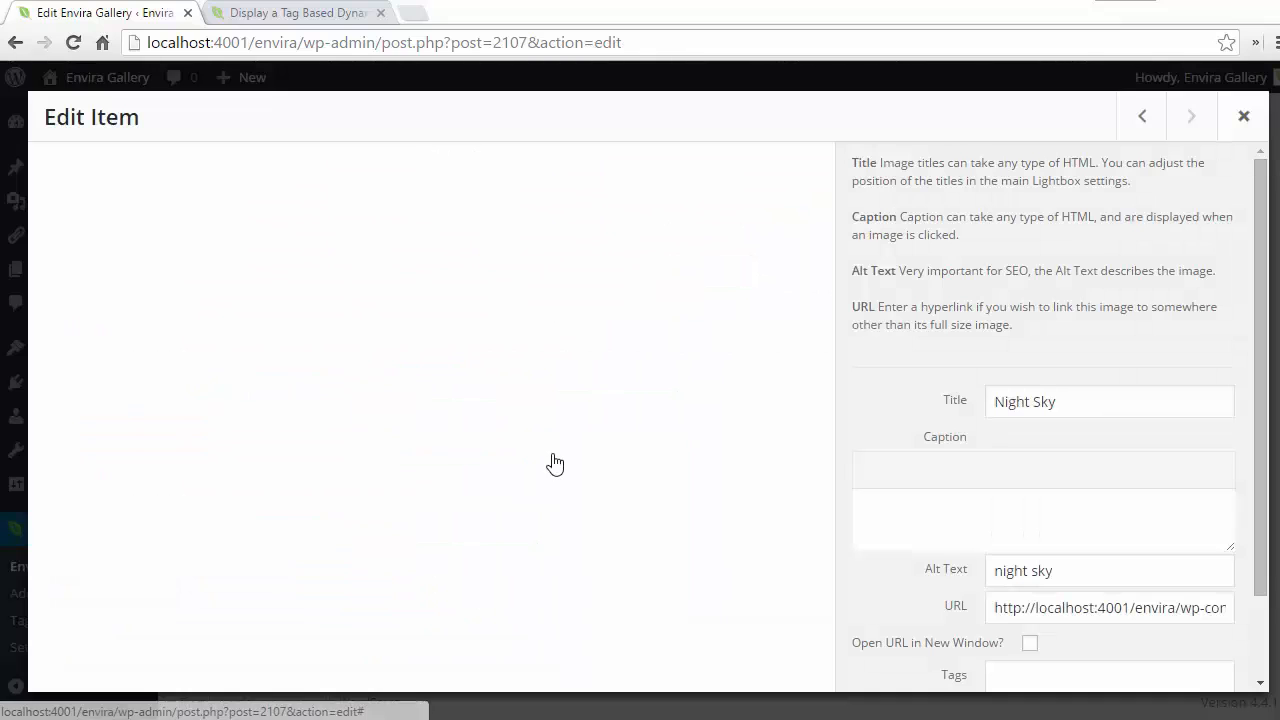
# Step: Enter 'vacation' in the Night Sky image's Tags field
pyautogui.write('vac')
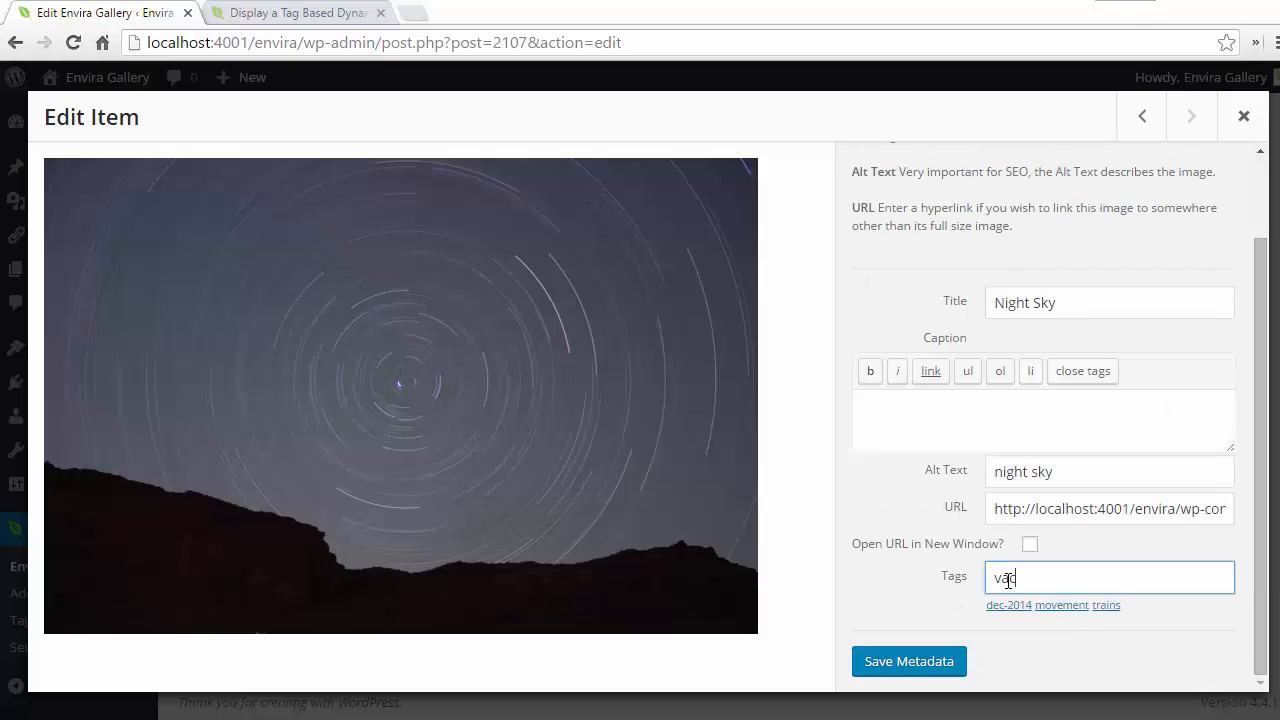
pyautogui.write('vacation')
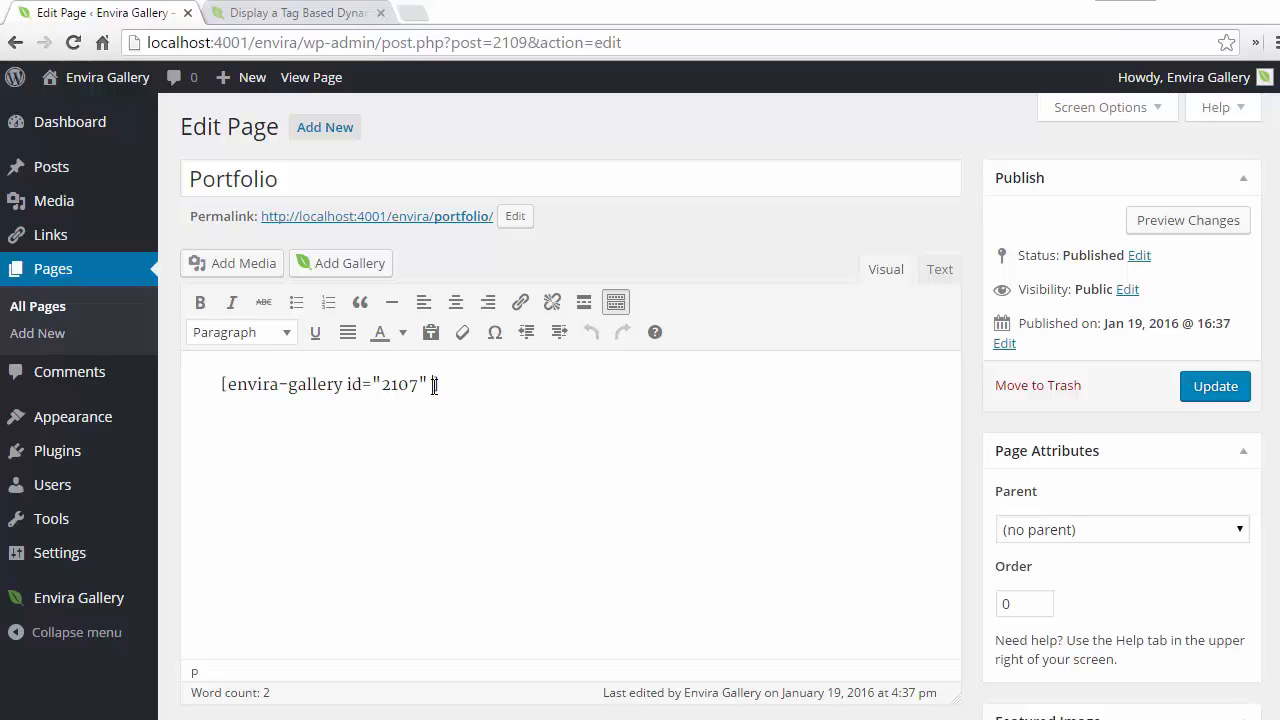
# Step: Add tags="vacation" to the Portfolio page's envira-gallery shortcode and update the page
pyautogui.write('tags')
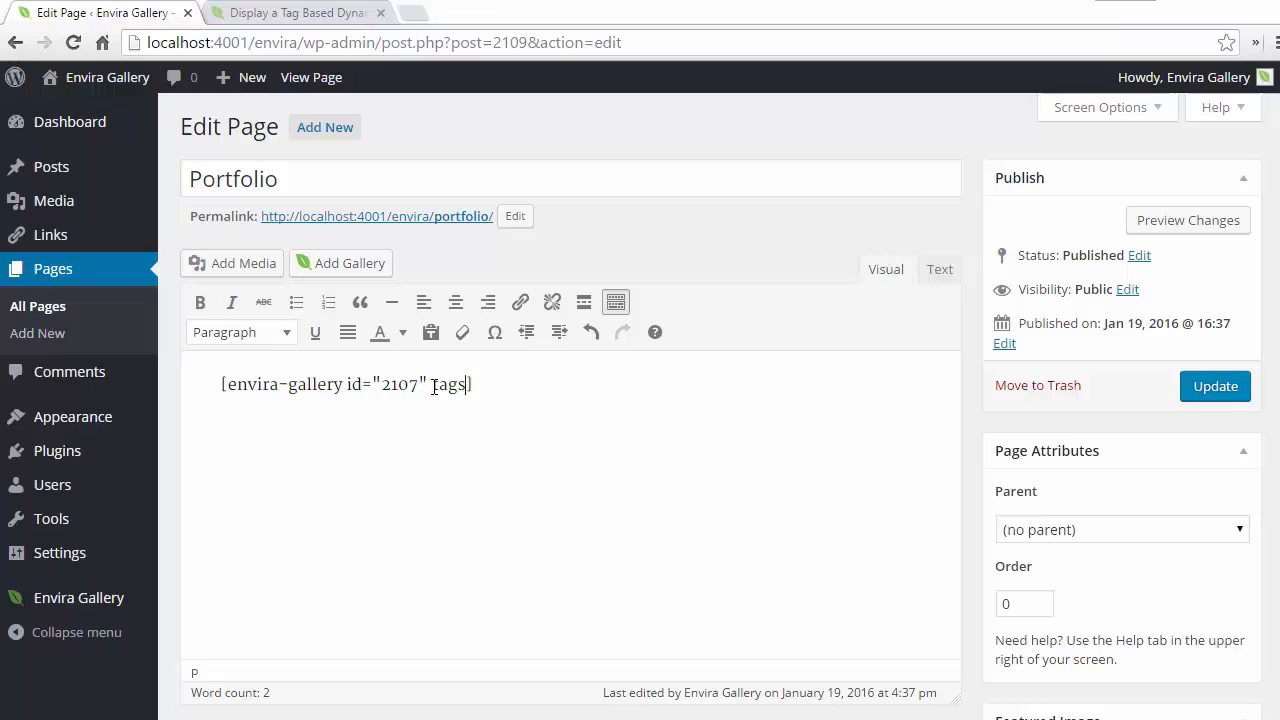
pyautogui.write('="')
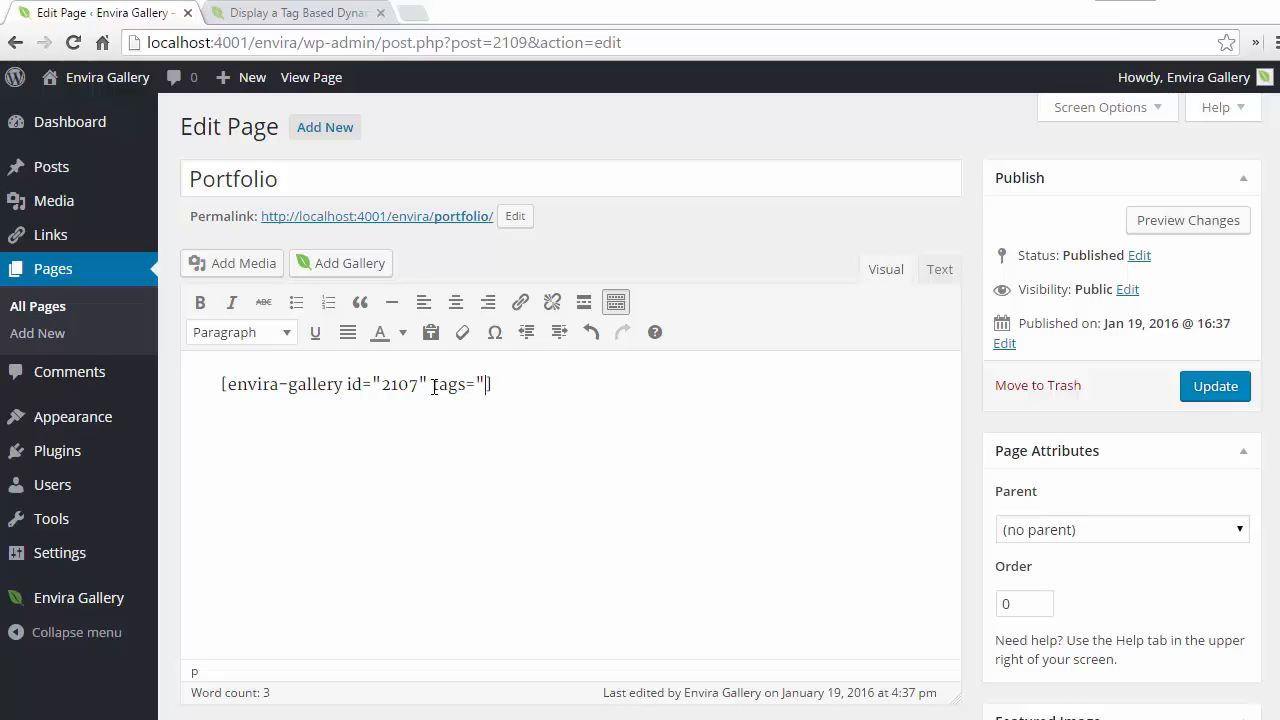
pyautogui.write('vacati')
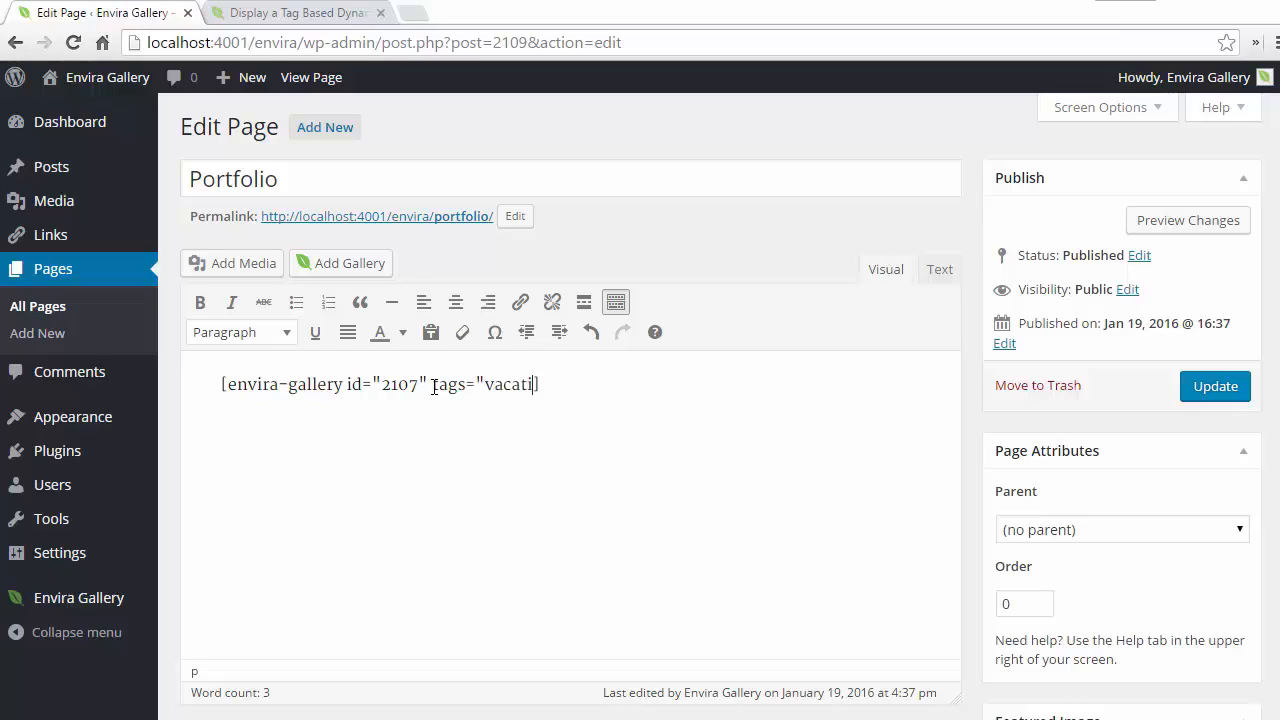
pyautogui.write('on"')
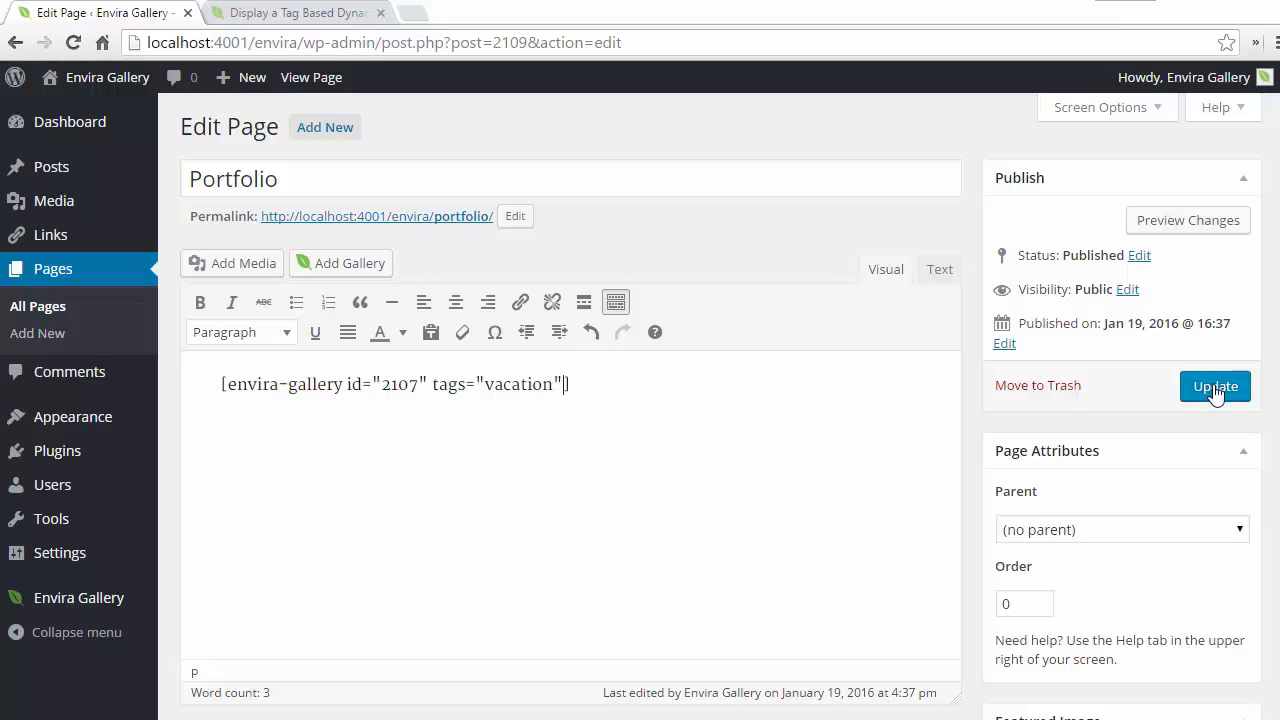
pyautogui.click(1215, 386)
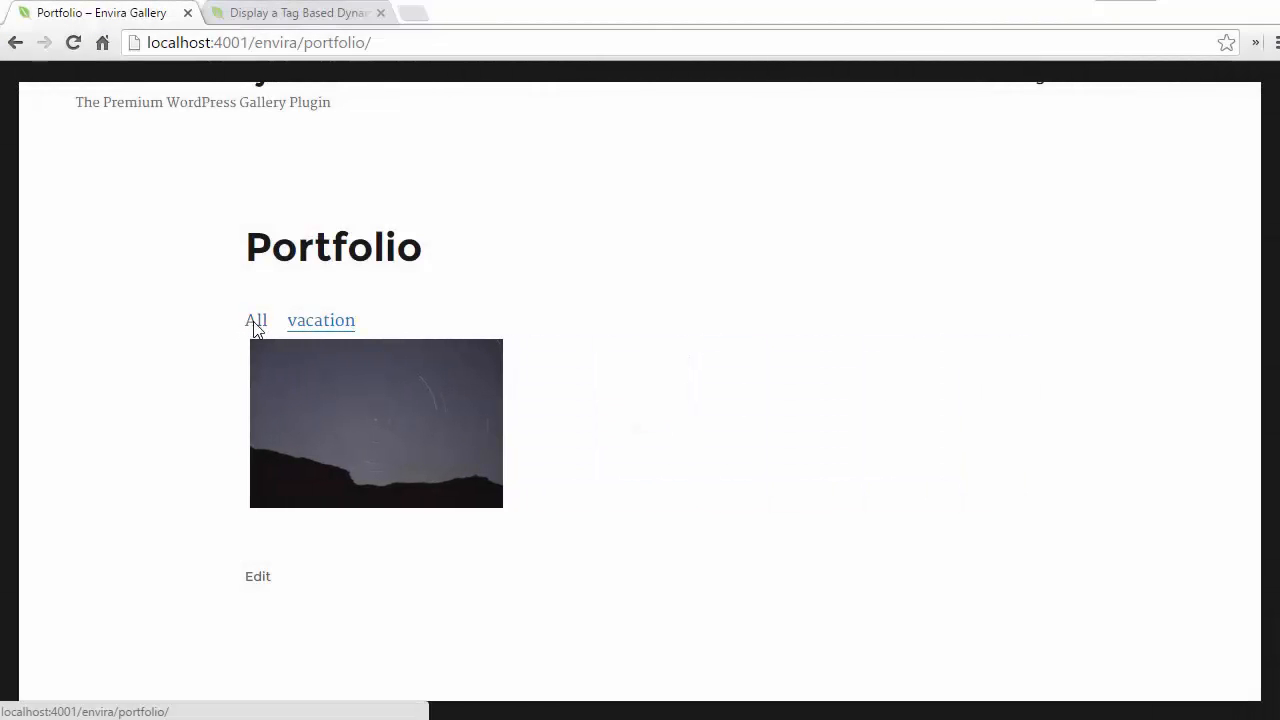
# Step: Try the All filter on the Portfolio gallery and scroll down the page
pyautogui.click(256, 320)
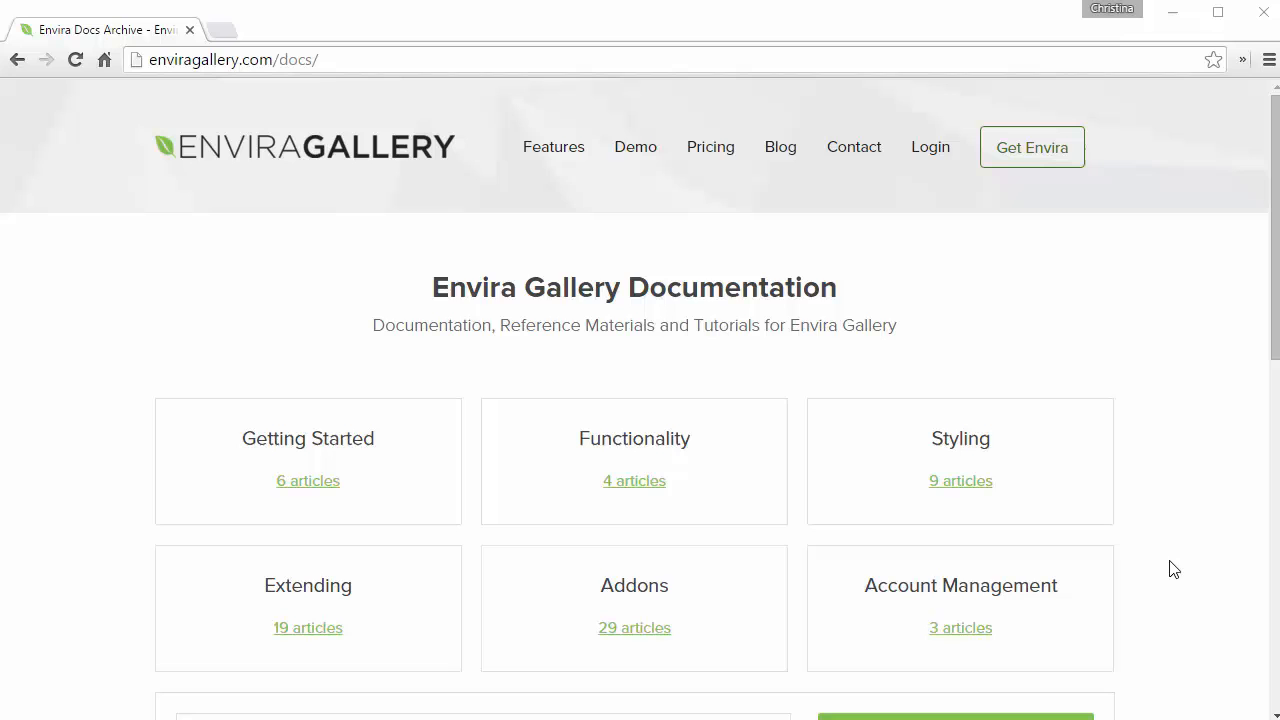
pyautogui.scroll(-3)
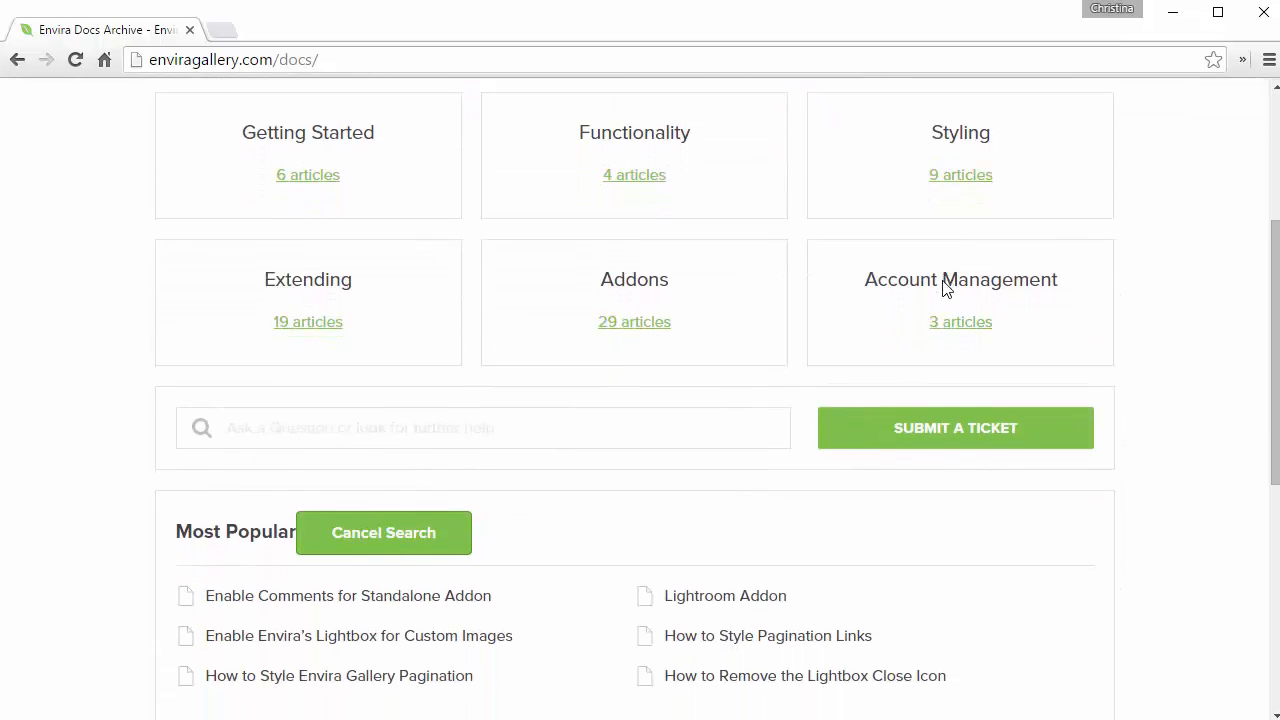
pyautogui.scroll(-3)
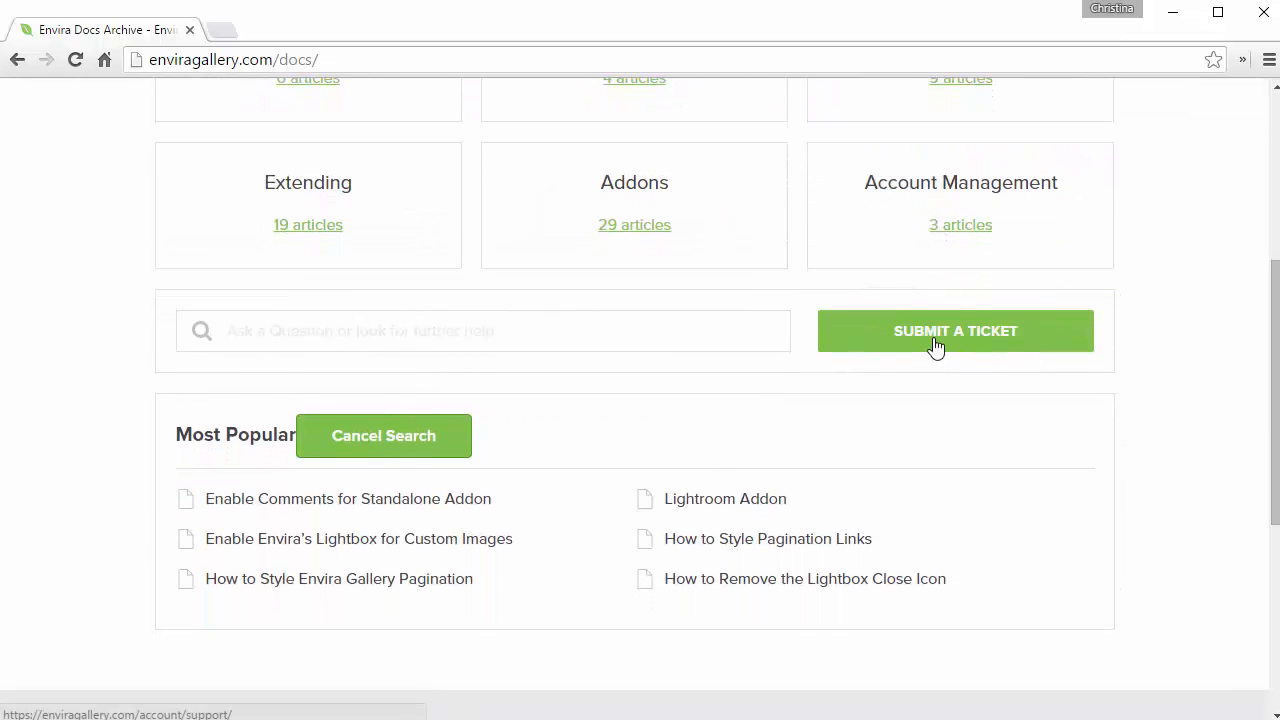